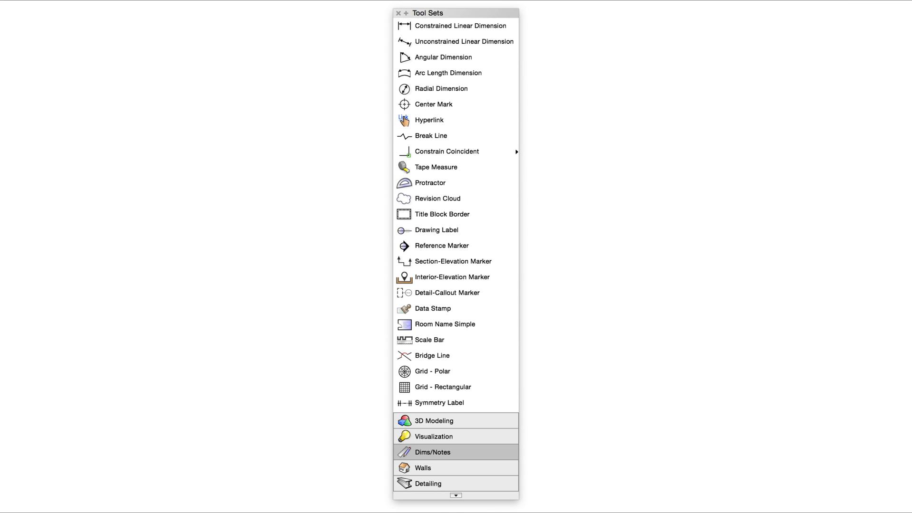
# Select the Title Block Border tool from the Dims/Notes tool set
pyautogui.click(441, 214)
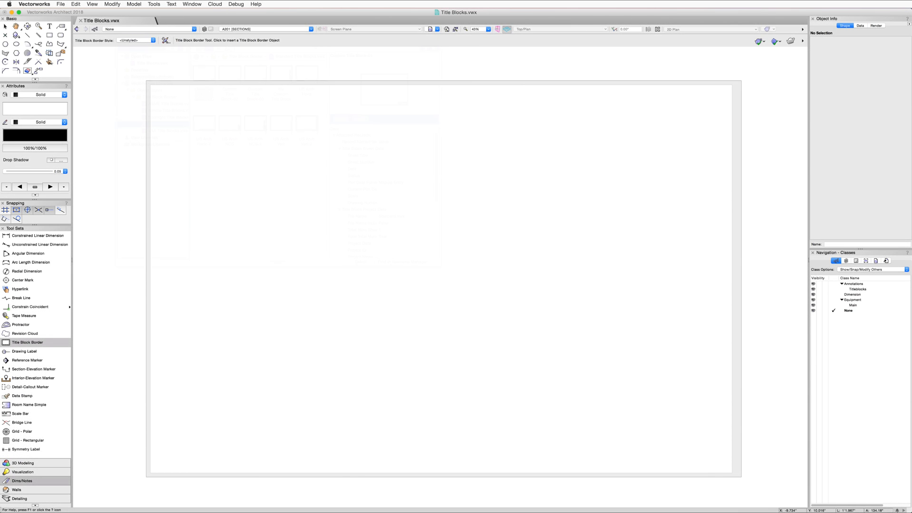
# Place the 24x36 Standard TB border on sheet A201 and open its Title Block Border Settings
pyautogui.click(152, 40)
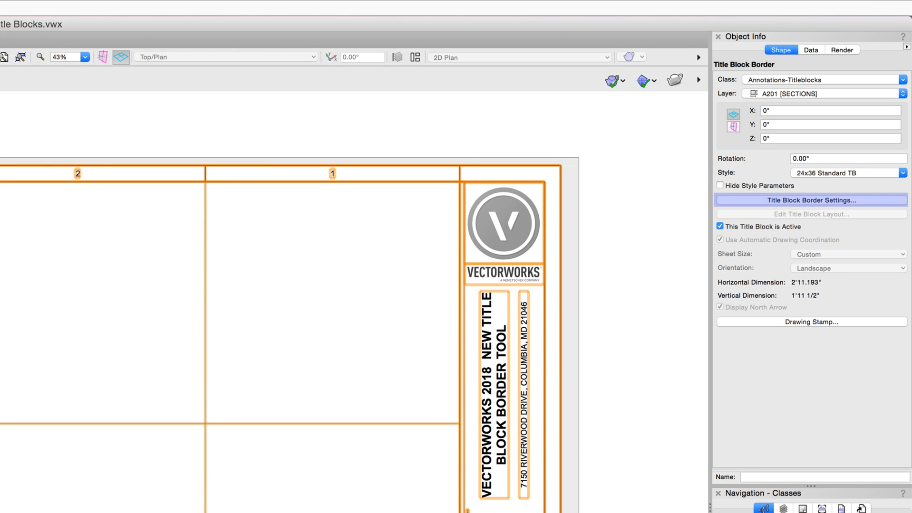
pyautogui.click(810, 200)
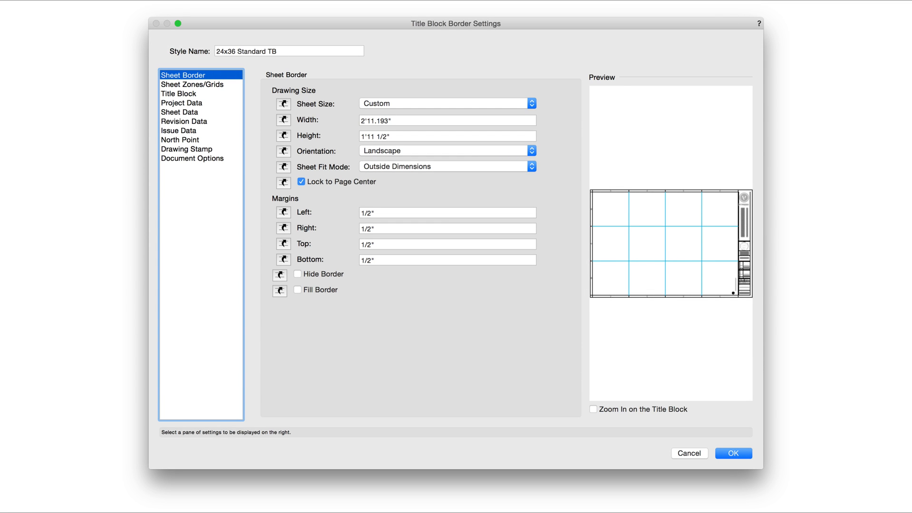
# Browse the Sheet Zones/Grids, Project Data, Sheet Data, Issue Data and North Point panes
pyautogui.click(191, 84)
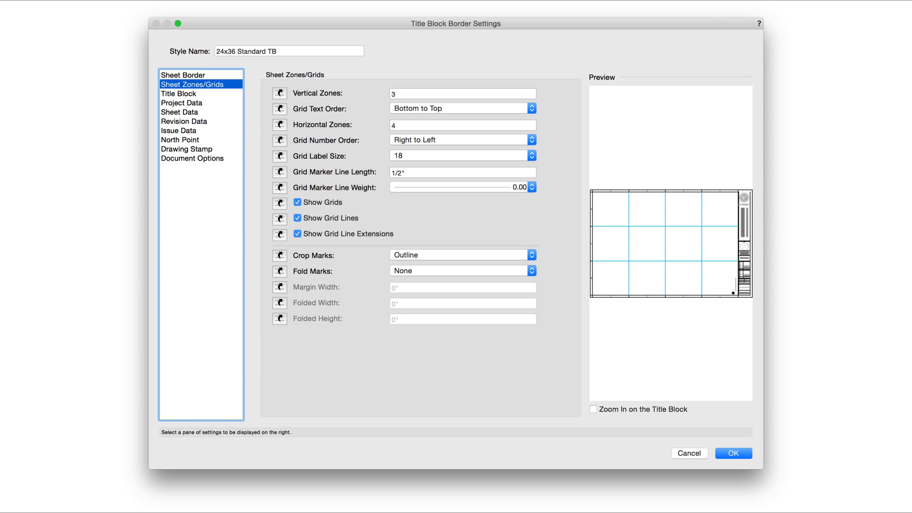
pyautogui.click(179, 93)
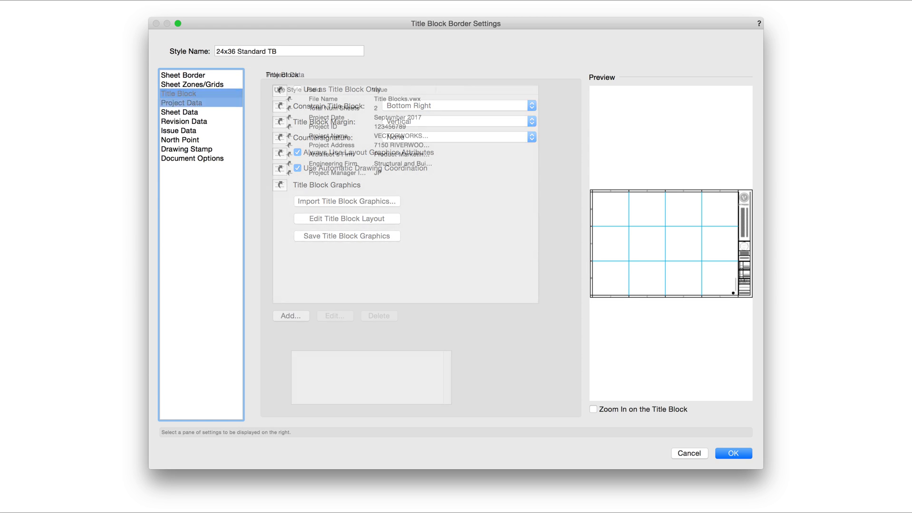
pyautogui.click(180, 112)
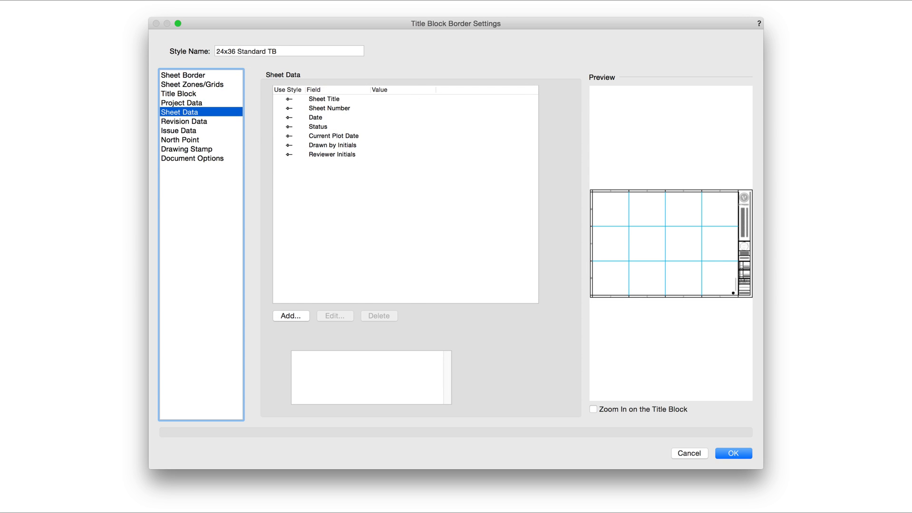
pyautogui.click(179, 130)
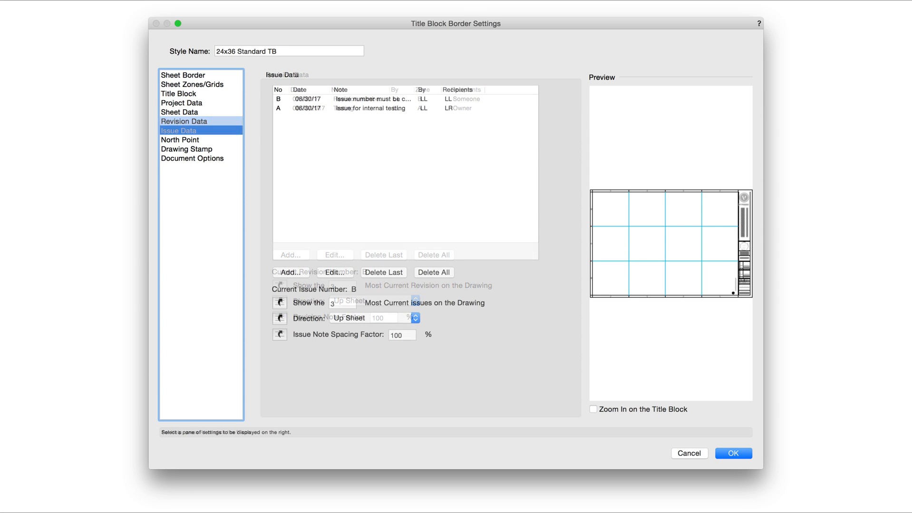
pyautogui.click(180, 139)
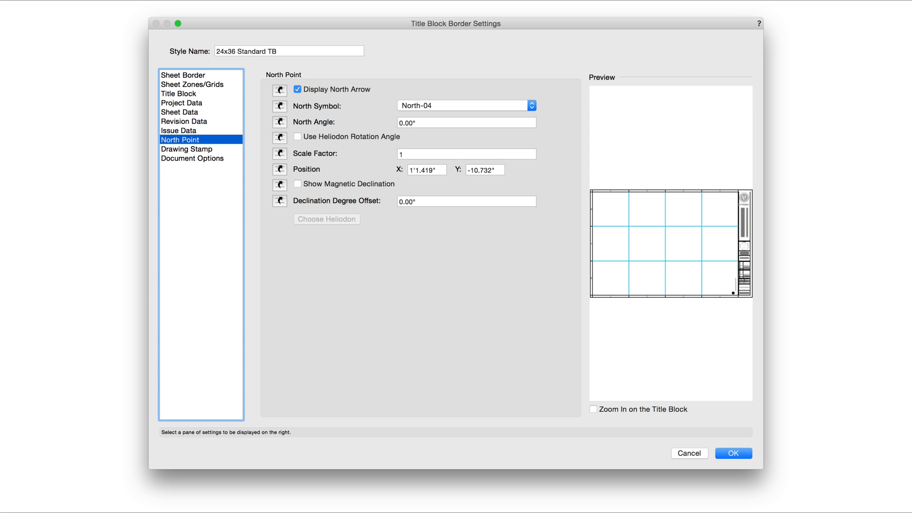
pyautogui.click(186, 149)
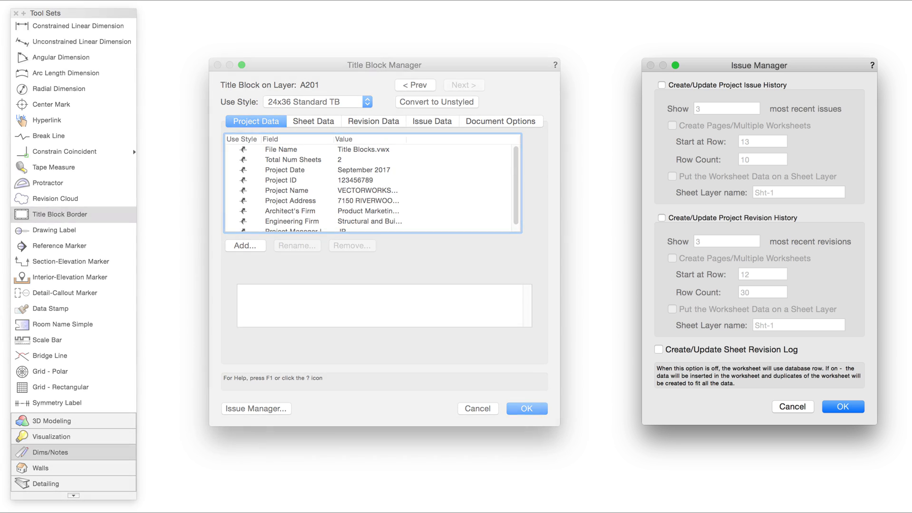
# Open the Issue Manager dialog from the Title Block Manager
pyautogui.click(526, 409)
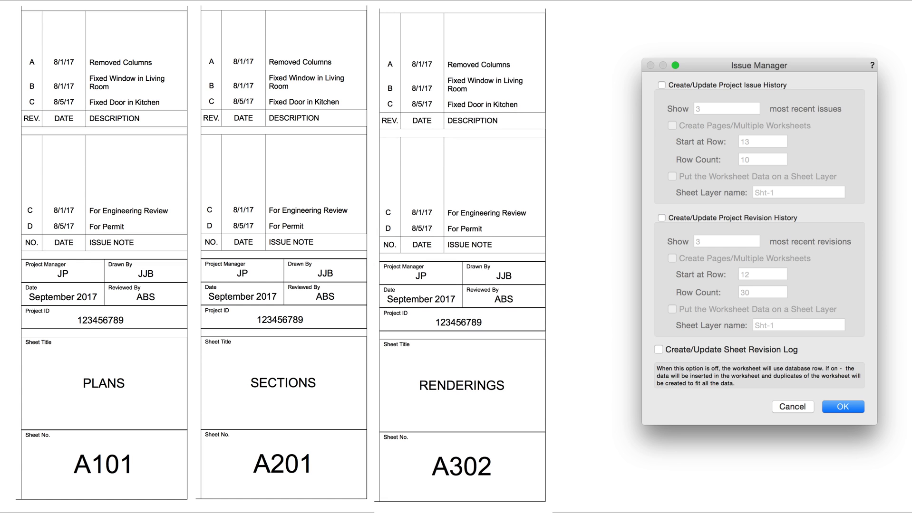
# Create the Sheet Revision Log and add current-issue sheets A101, A201, A302 to publishing
pyautogui.click(658, 349)
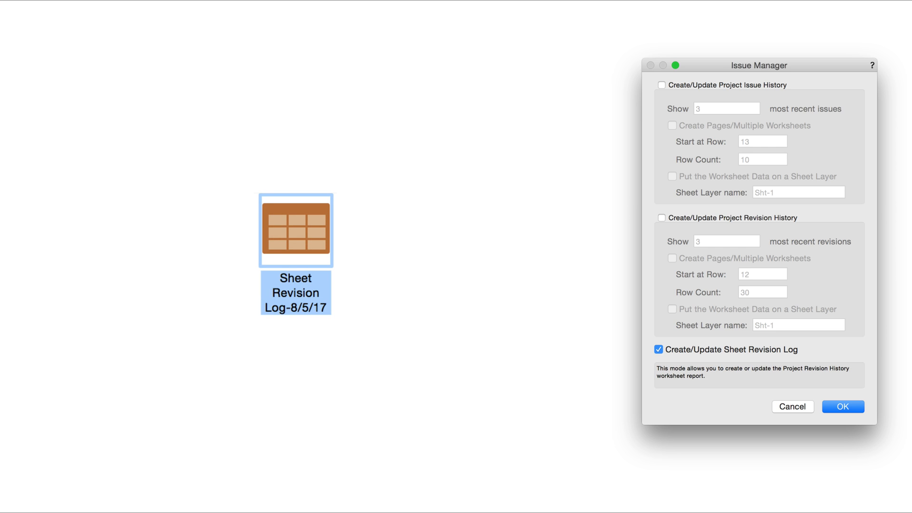
pyautogui.click(841, 406)
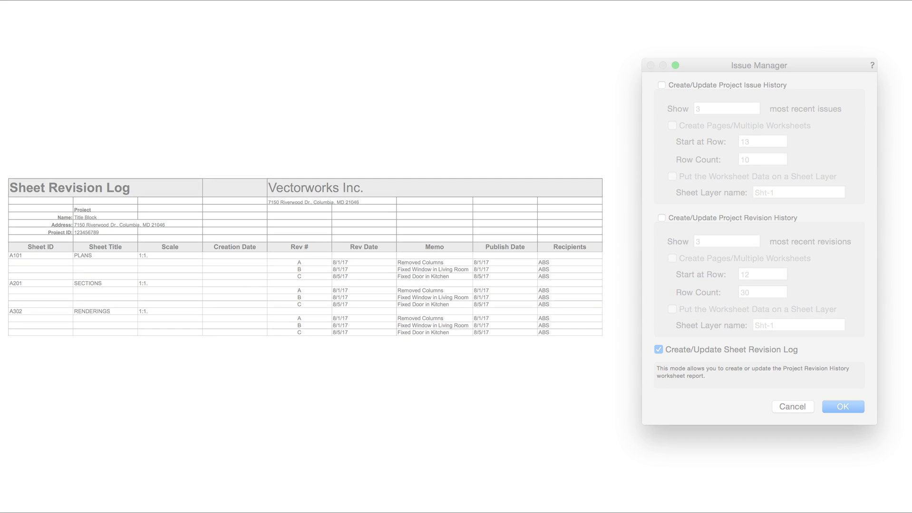
pyautogui.click(842, 407)
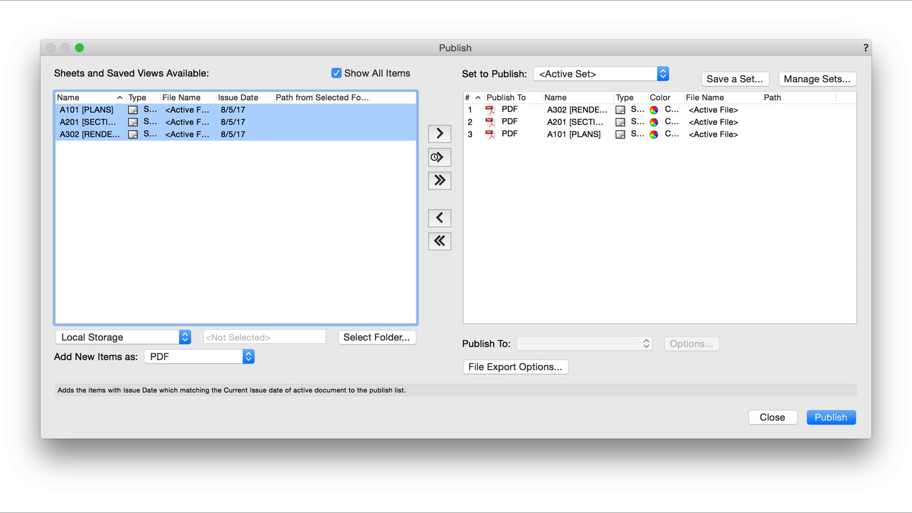